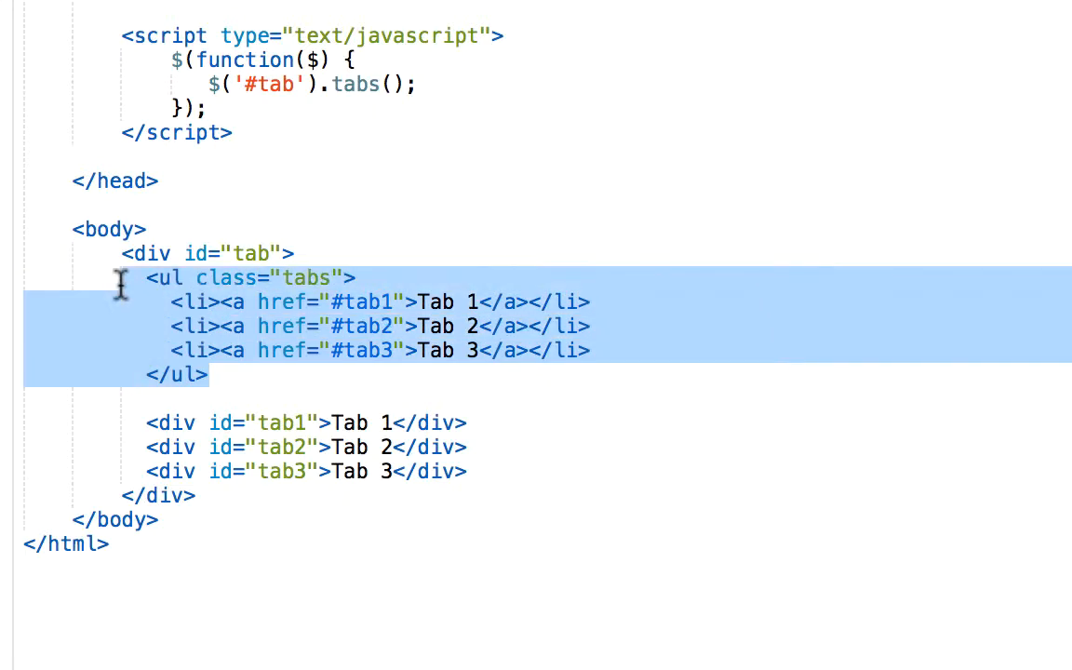
mouse_move(293, 351)
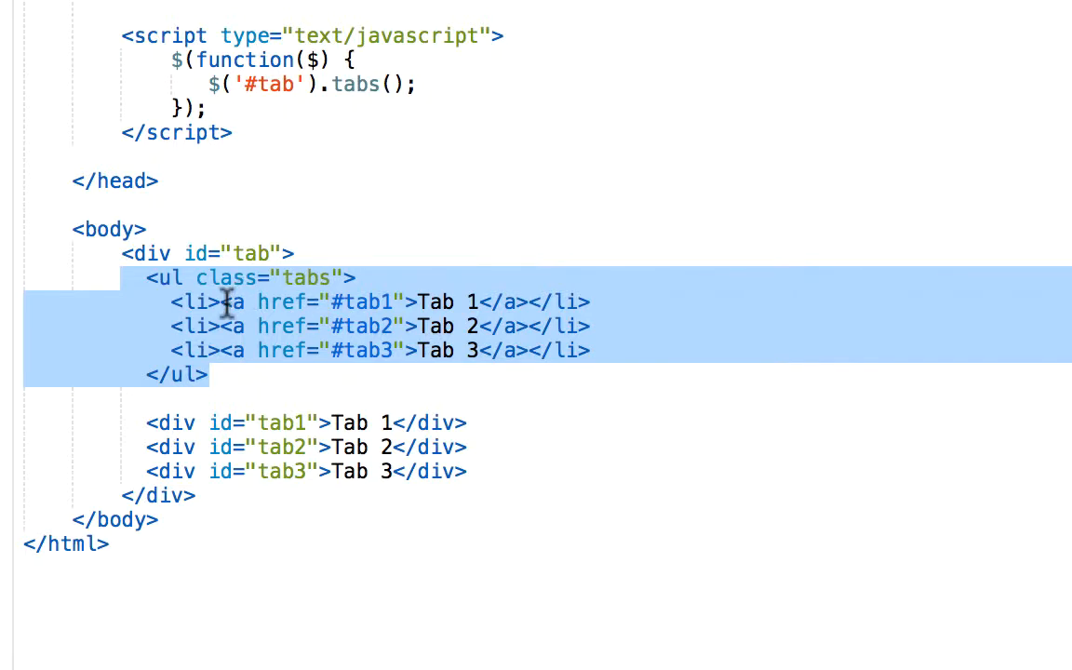
Highlight the first tab's link, the tab3 link target, and the first panel's id
click(233, 304)
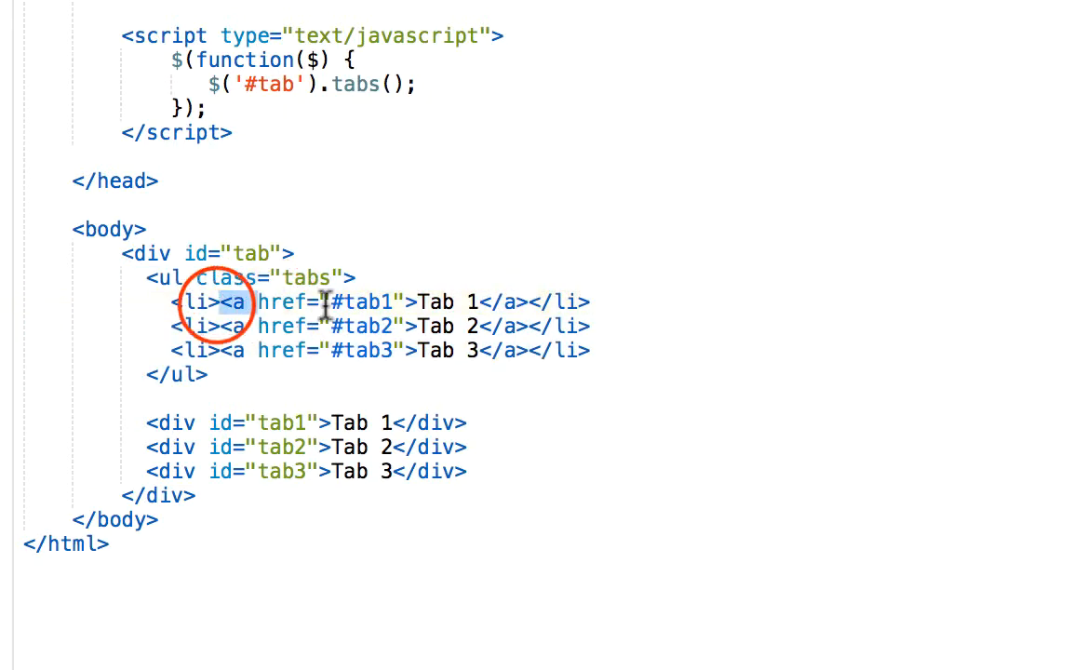
drag(223, 302, 526, 301)
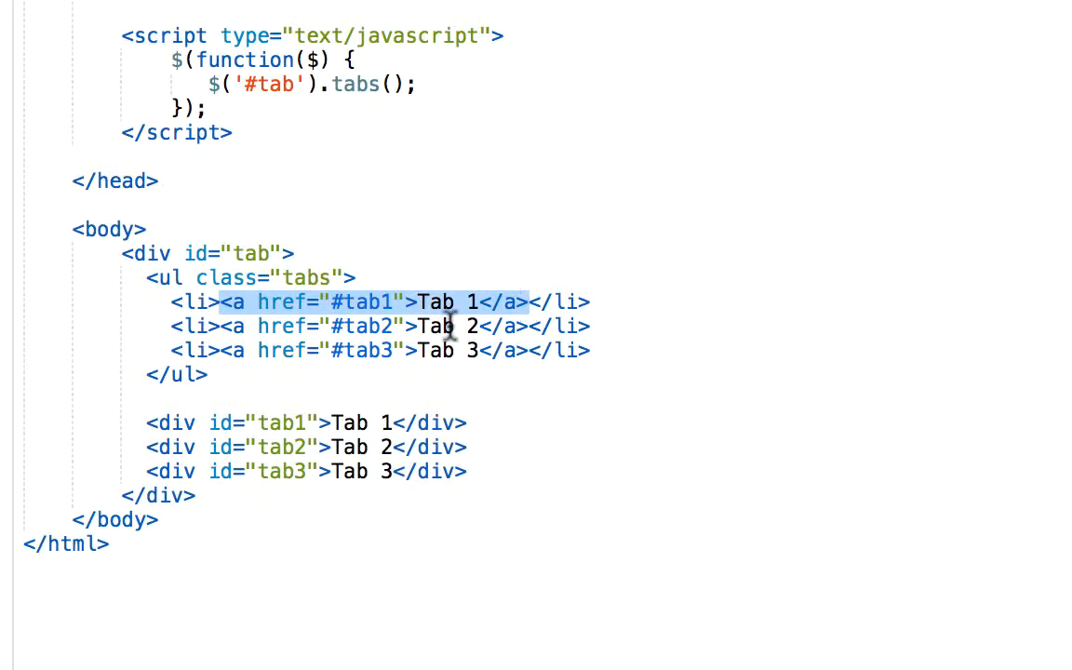
double_click(362, 302)
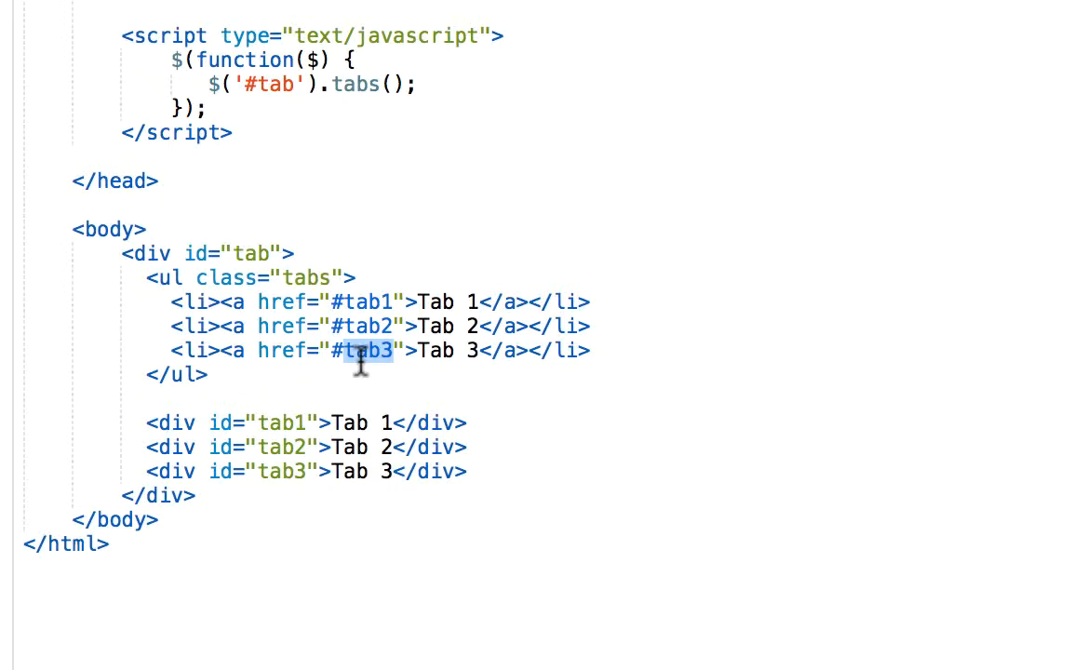
mouse_move(230, 423)
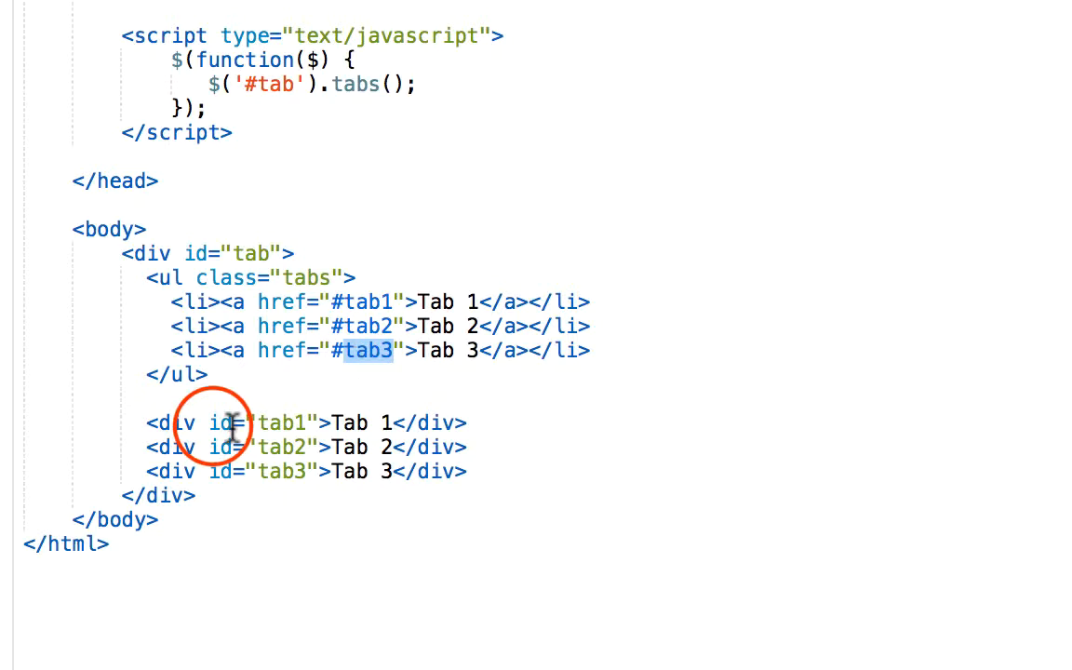
double_click(259, 422)
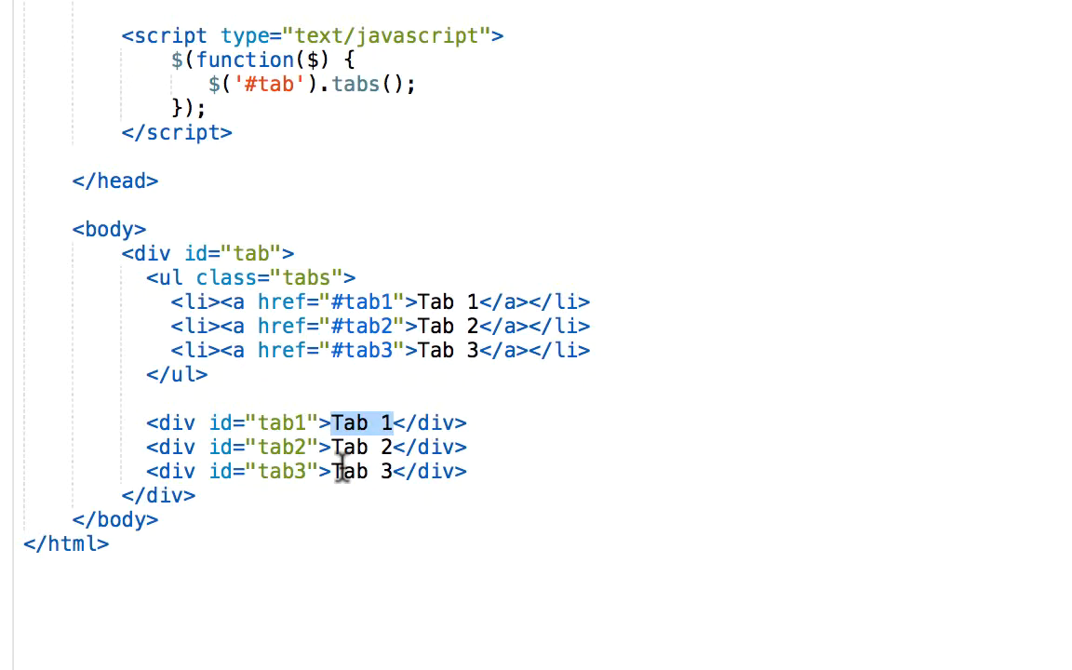
mouse_move(517, 280)
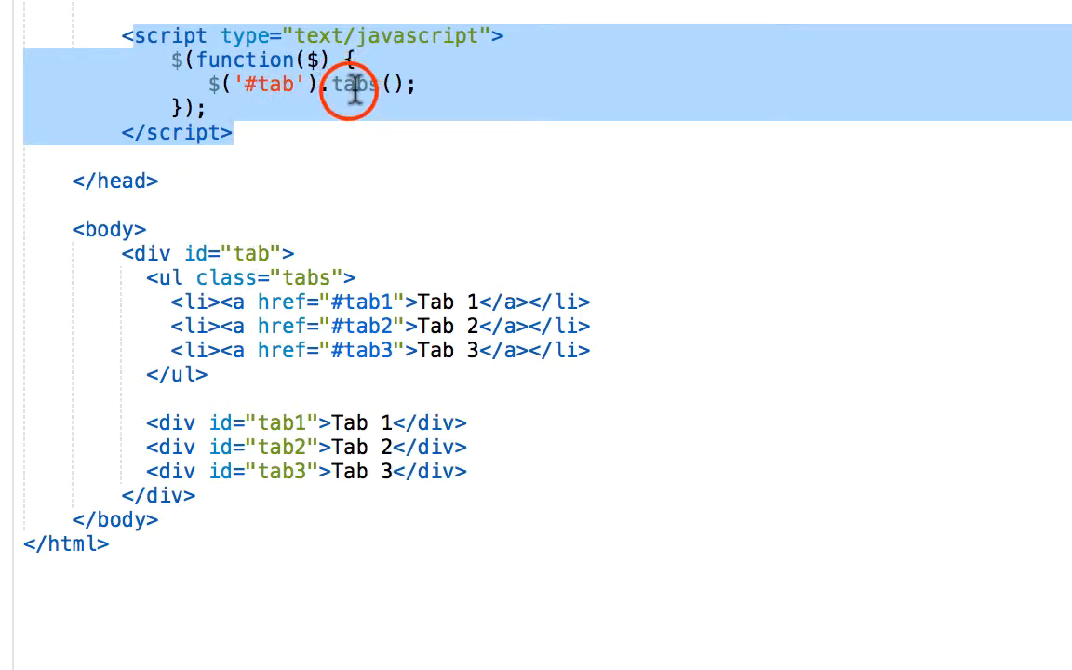
Point out the tabs() call on #tab and show the Tab 2 panel in the browser
double_click(352, 84)
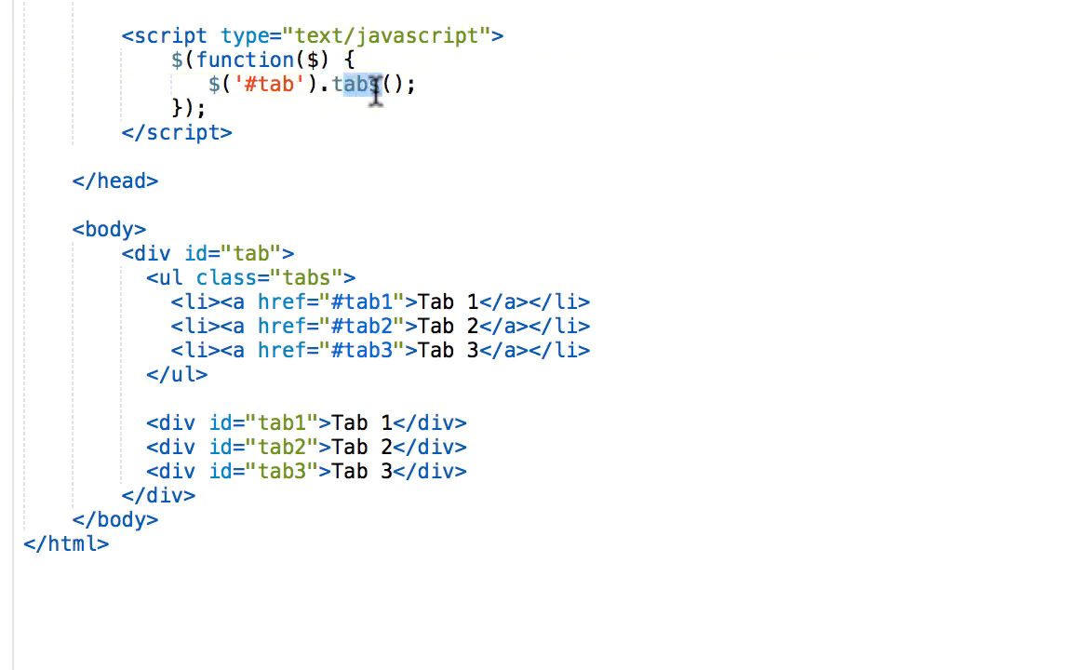
mouse_move(491, 189)
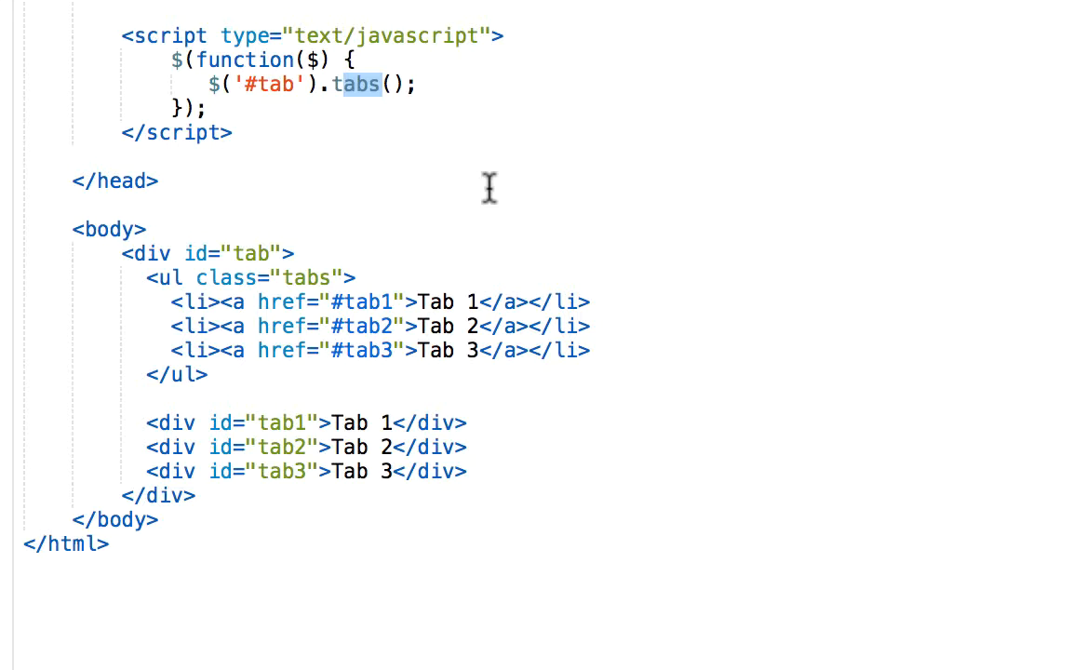
click(212, 66)
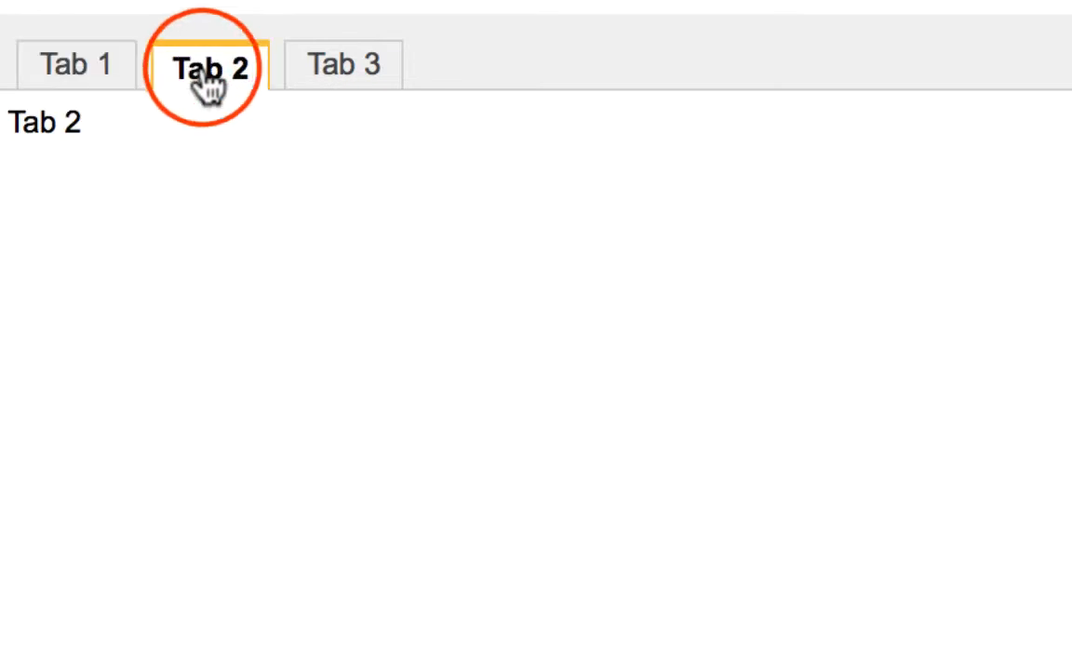
click(77, 66)
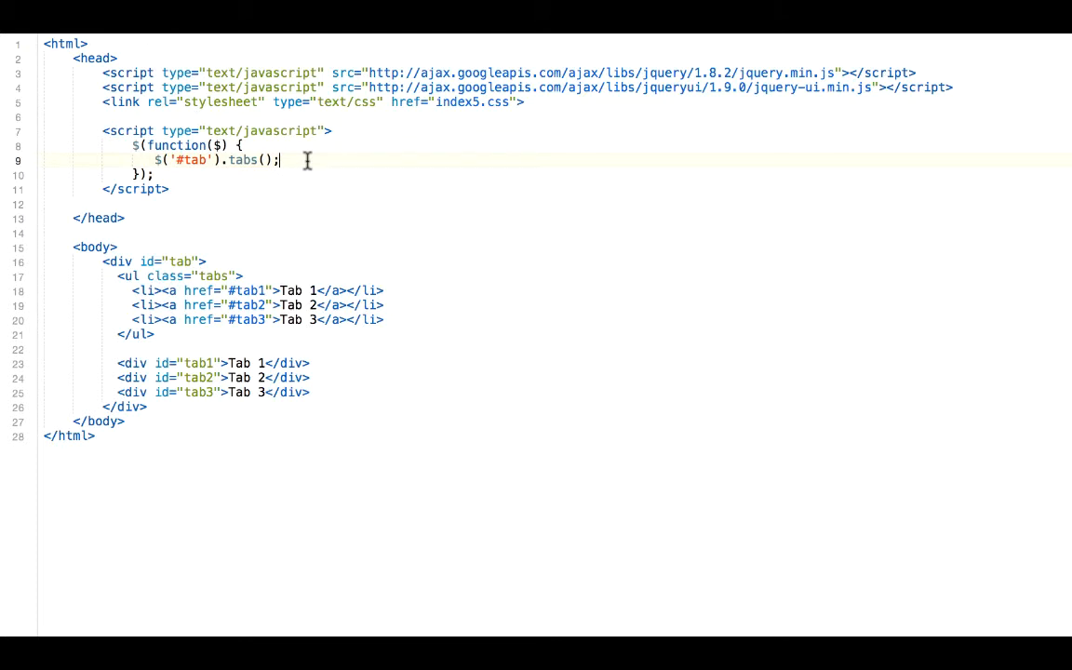
mouse_move(924, 48)
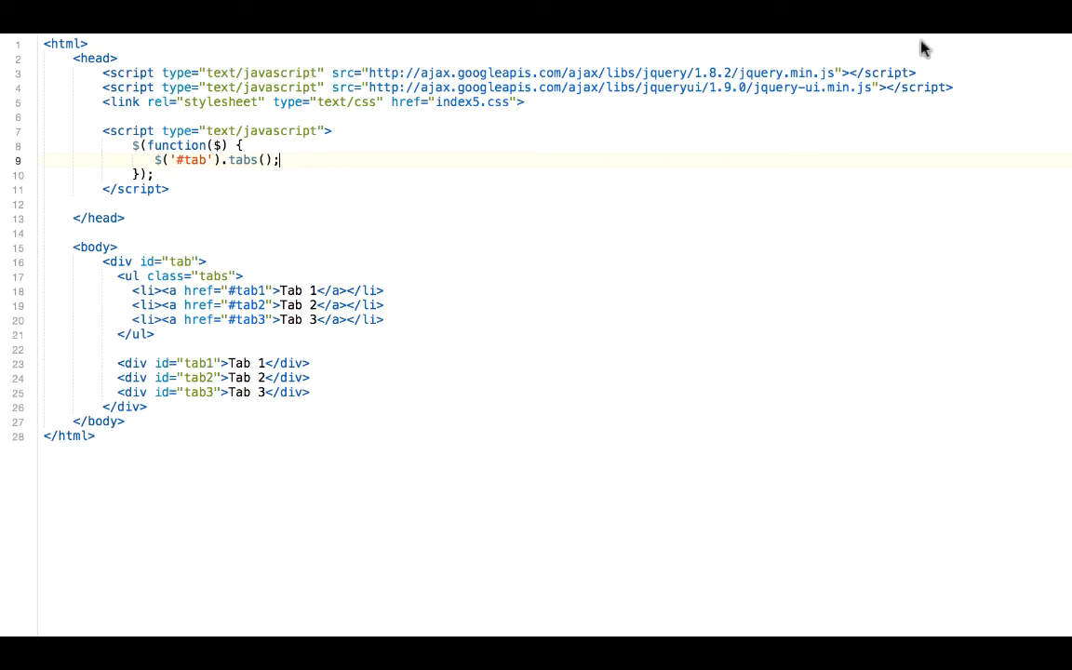